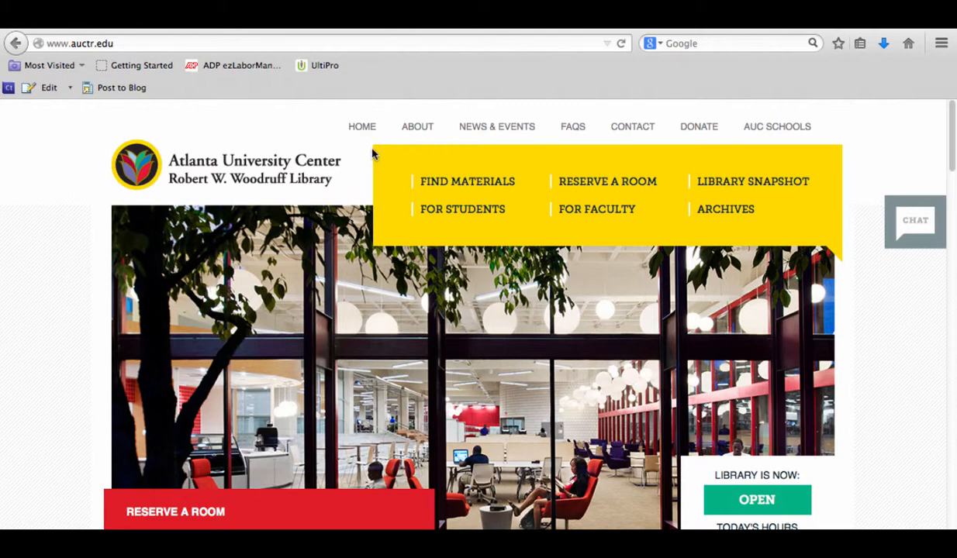
{"action": "mouse_move", "coordinate": [681, 161]}
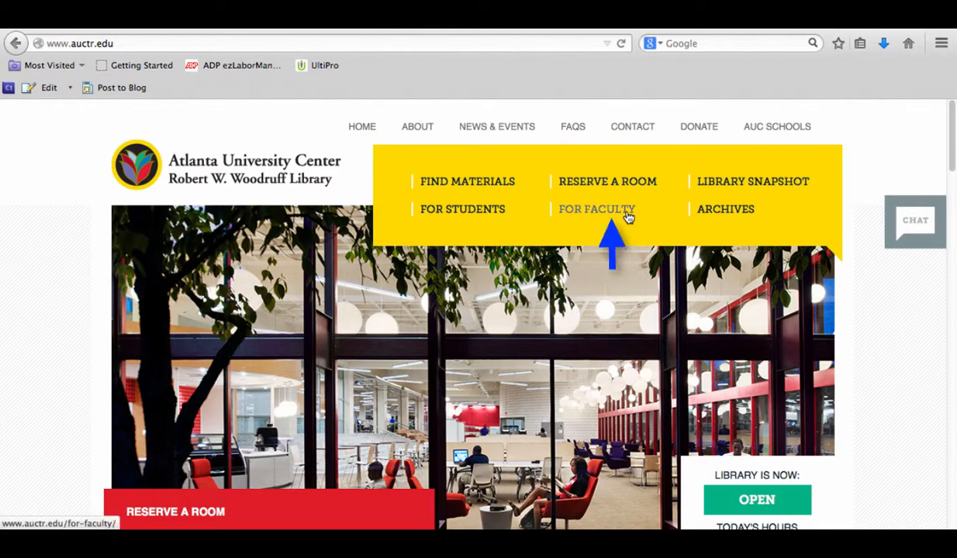
Go to the For Faculty page from the yellow navigation panel and scroll down it
{"action": "left_click", "coordinate": [596, 209]}
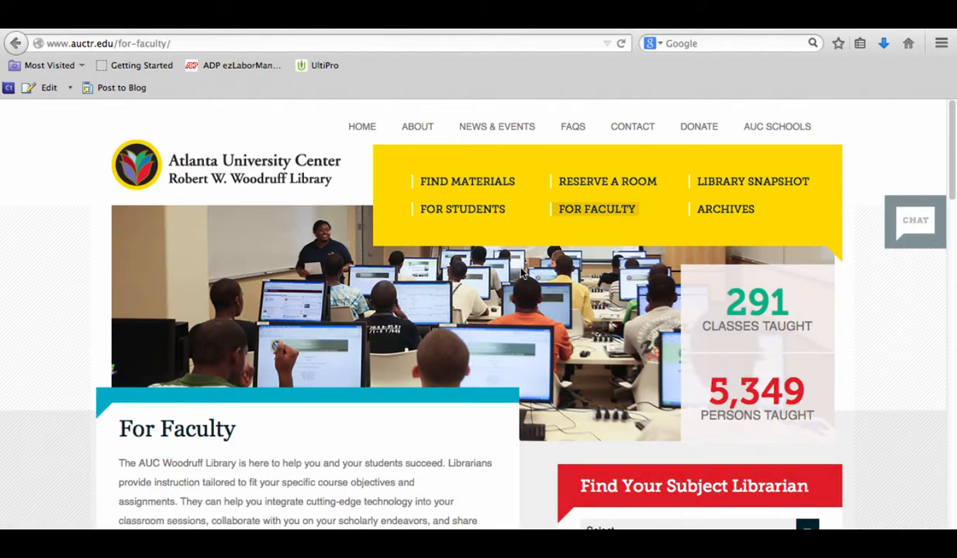
{"action": "scroll", "scroll_direction": "down", "scroll_amount": 3}
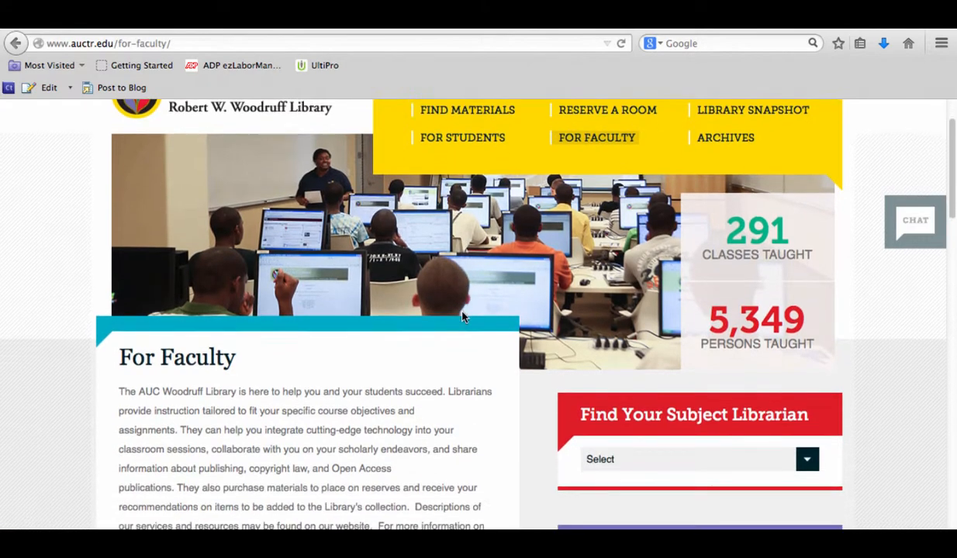
{"action": "scroll", "scroll_direction": "down", "scroll_amount": 3}
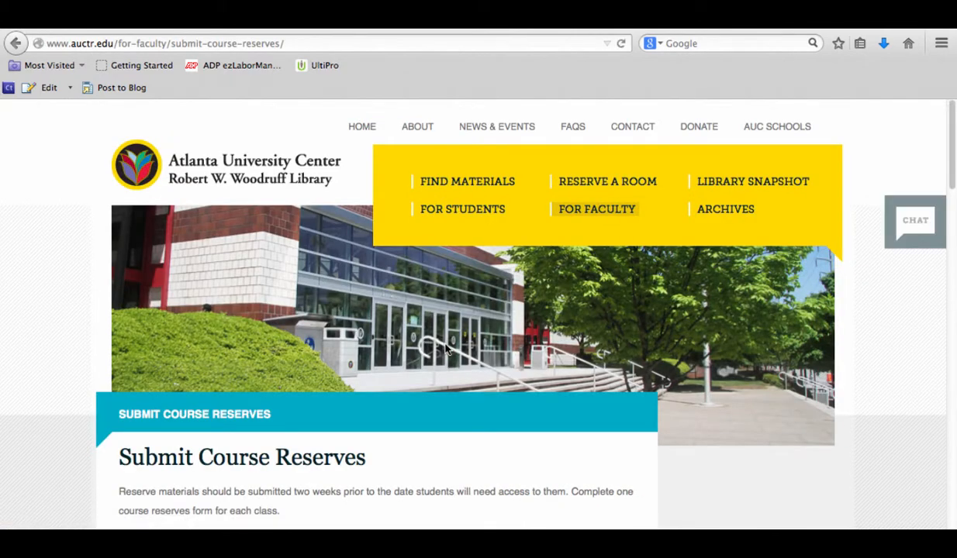
{"action": "mouse_move", "coordinate": [448, 349]}
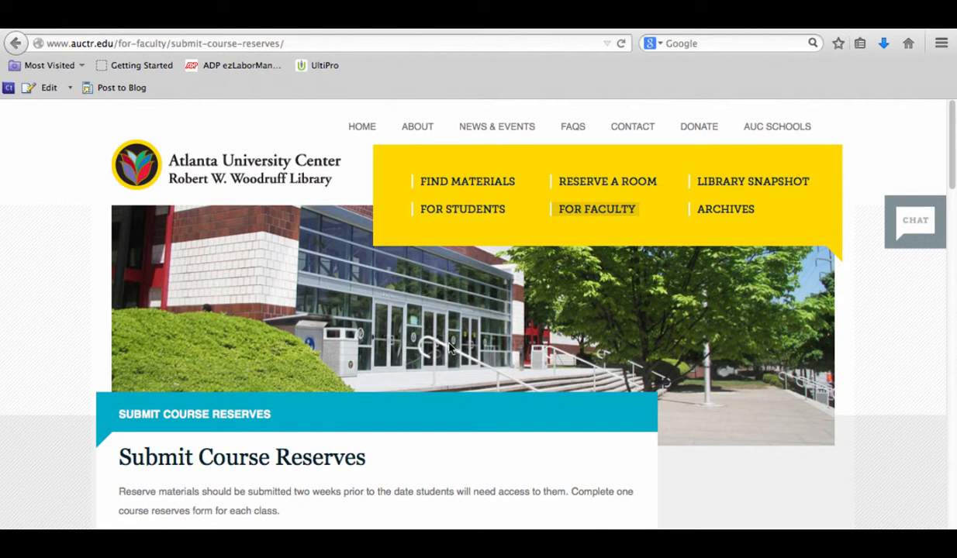
Scroll the Submit Course Reserves page down to the copyright permission notice and agreement
{"action": "scroll", "scroll_direction": "down", "scroll_amount": 3}
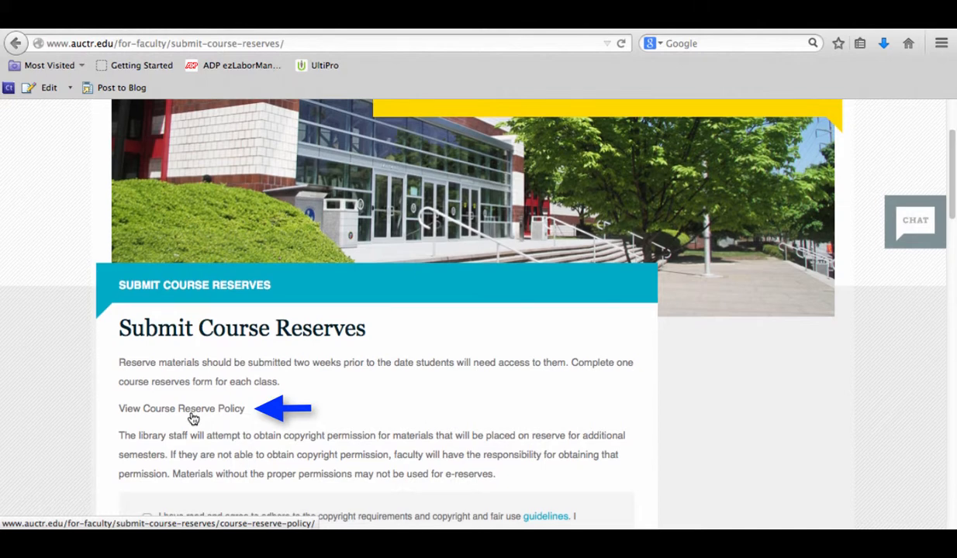
{"action": "scroll", "scroll_direction": "down", "scroll_amount": 3}
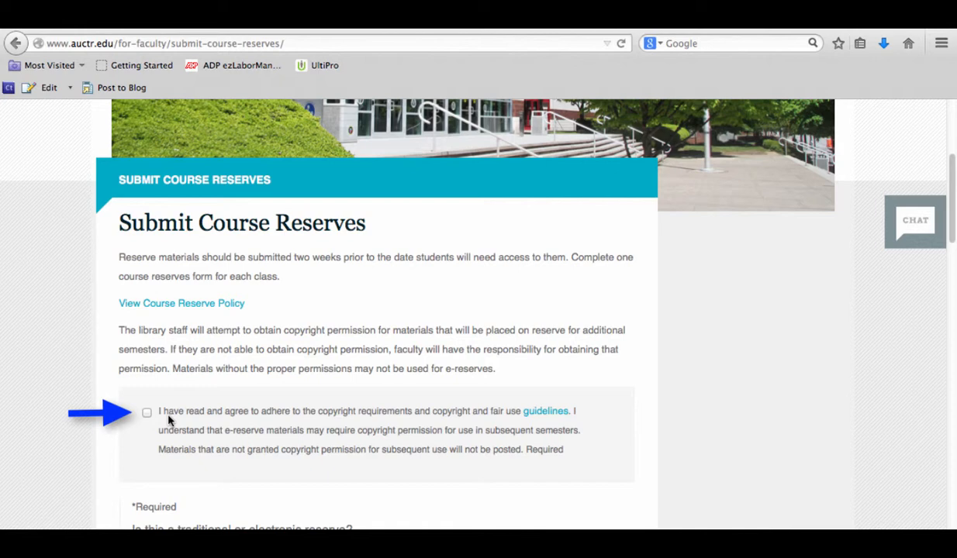
{"action": "mouse_move", "coordinate": [195, 419]}
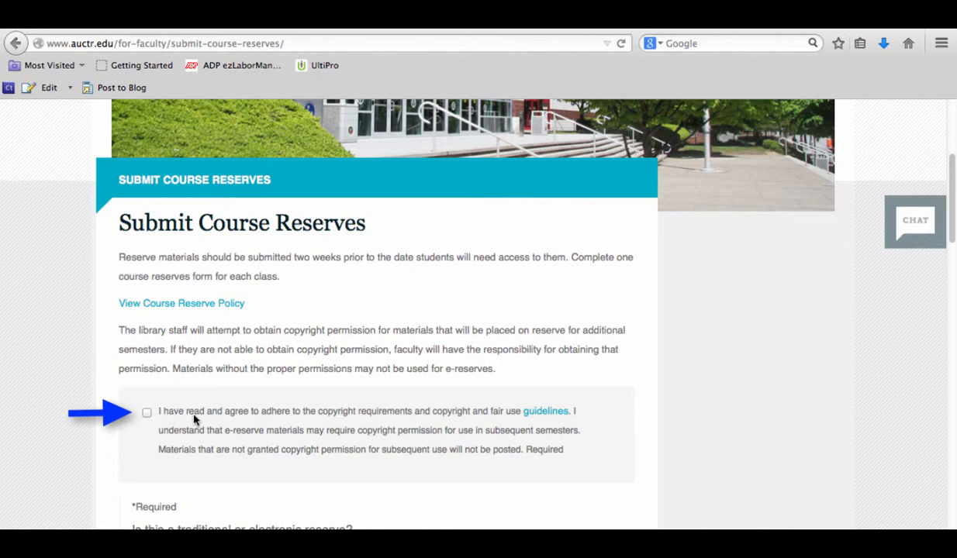
{"action": "mouse_move", "coordinate": [348, 425]}
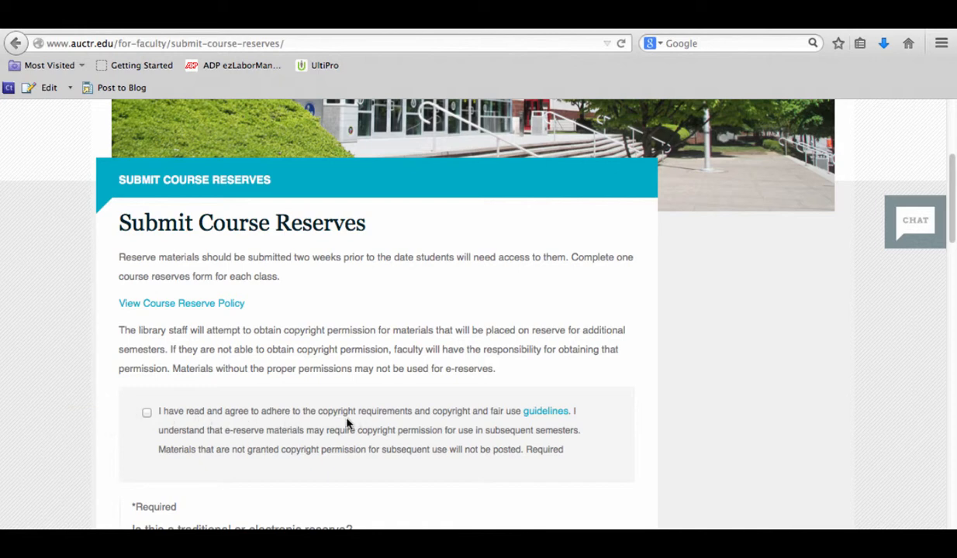
{"action": "mouse_move", "coordinate": [495, 419]}
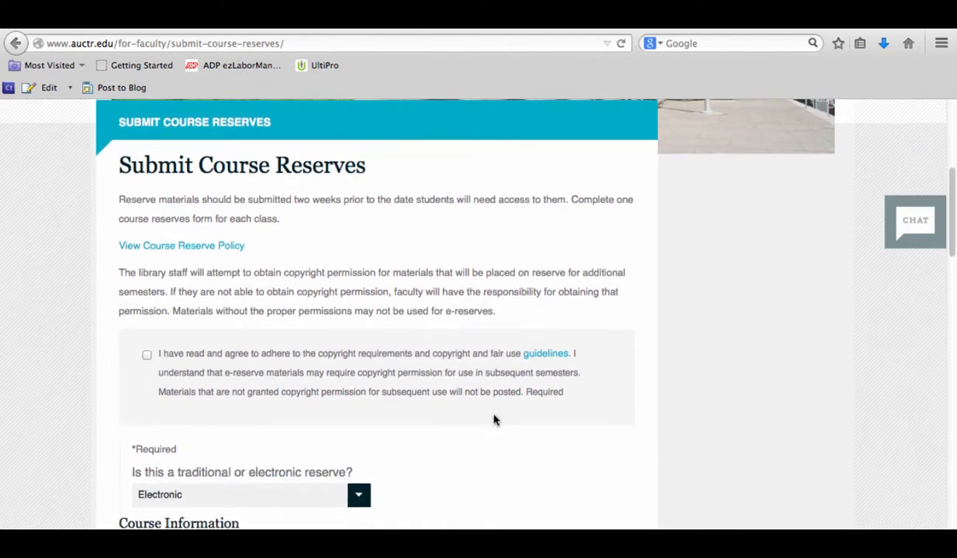
{"action": "scroll", "scroll_direction": "down", "scroll_amount": 3}
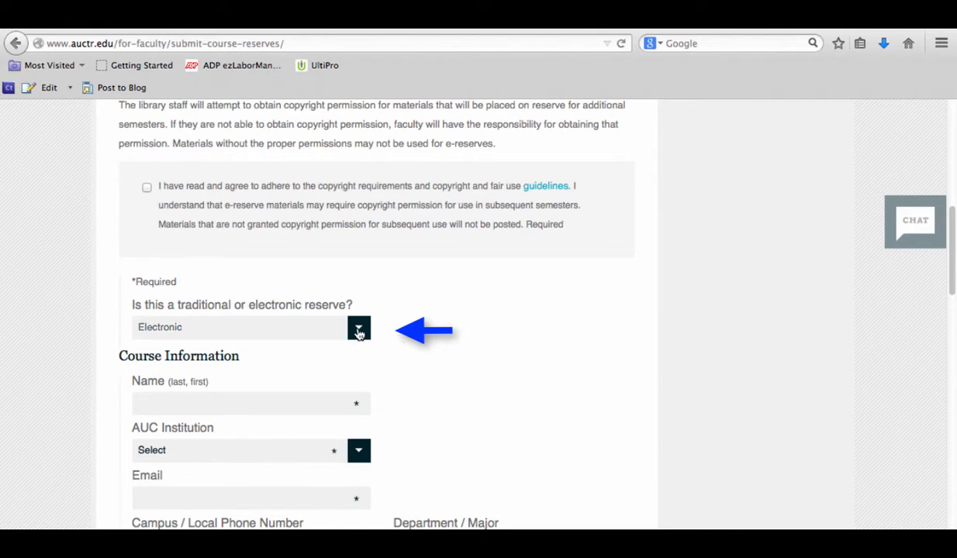
{"action": "left_click", "coordinate": [358, 327]}
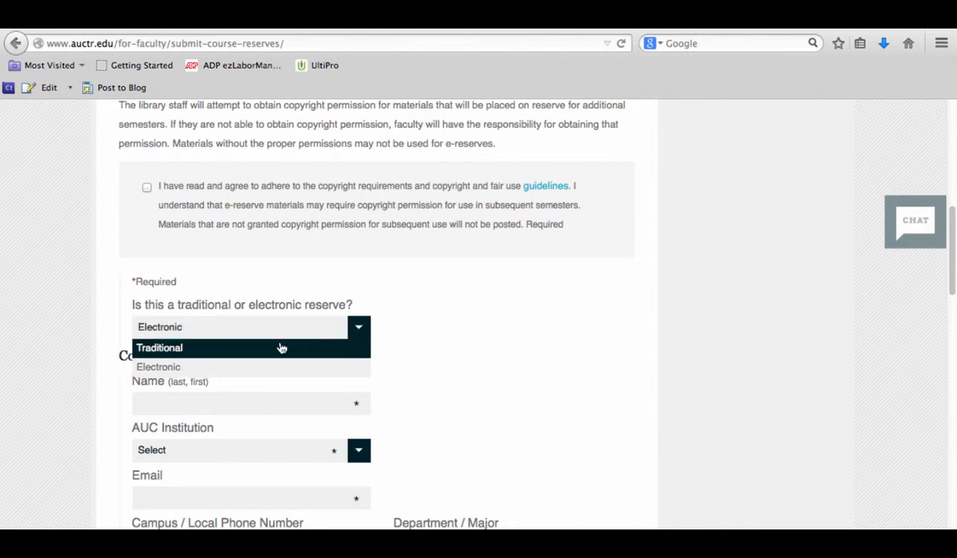
{"action": "left_click", "coordinate": [159, 347]}
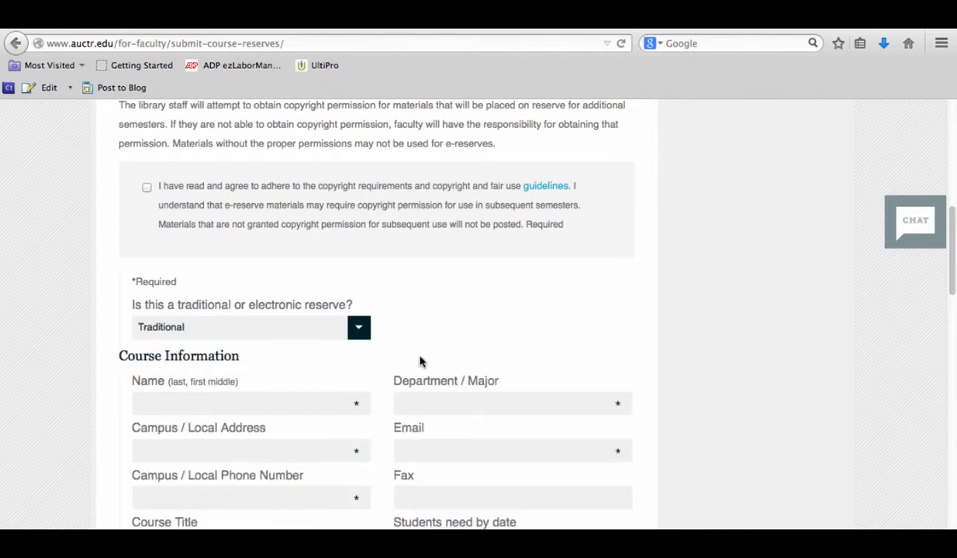
{"action": "scroll", "scroll_direction": "down", "scroll_amount": 3}
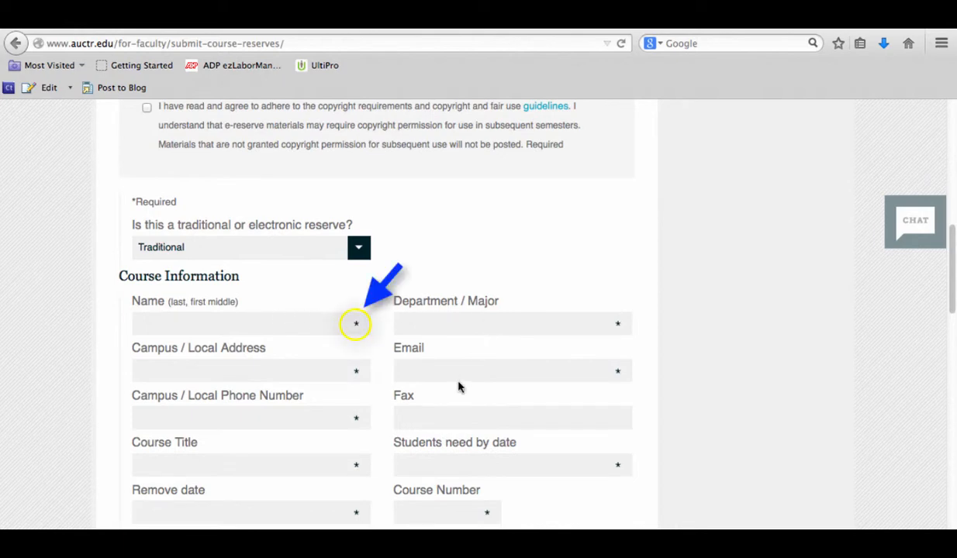
{"action": "scroll", "scroll_direction": "down", "scroll_amount": 3}
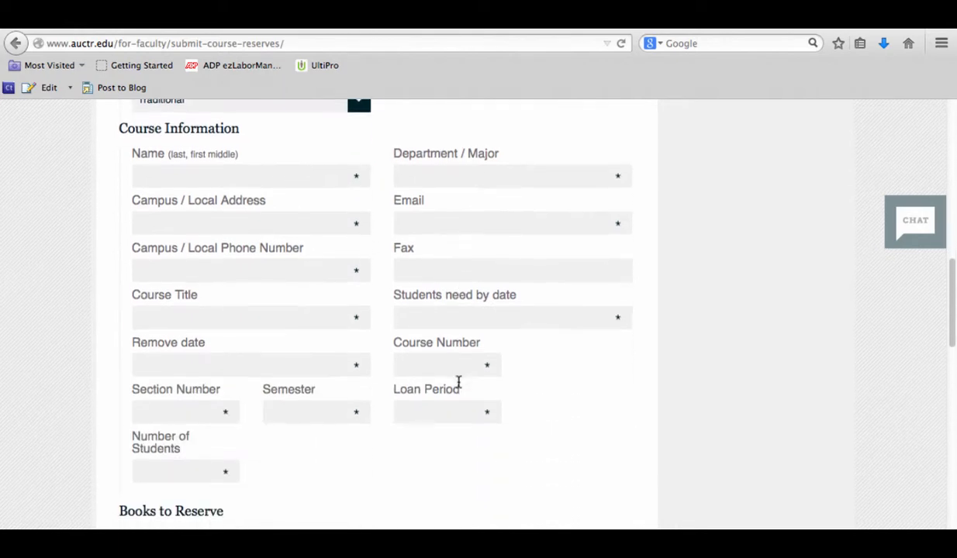
{"action": "scroll", "scroll_direction": "down", "scroll_amount": 3}
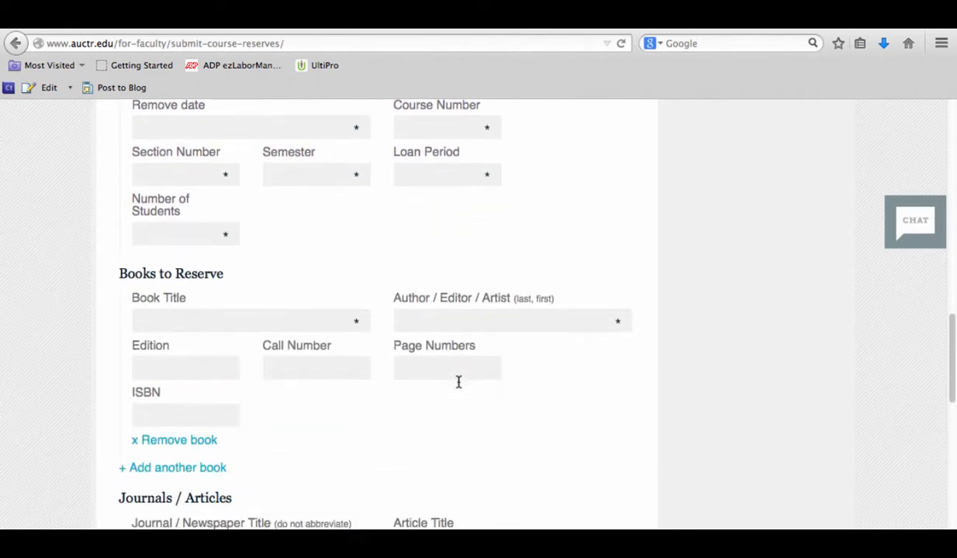
{"action": "scroll", "scroll_direction": "down", "scroll_amount": 3}
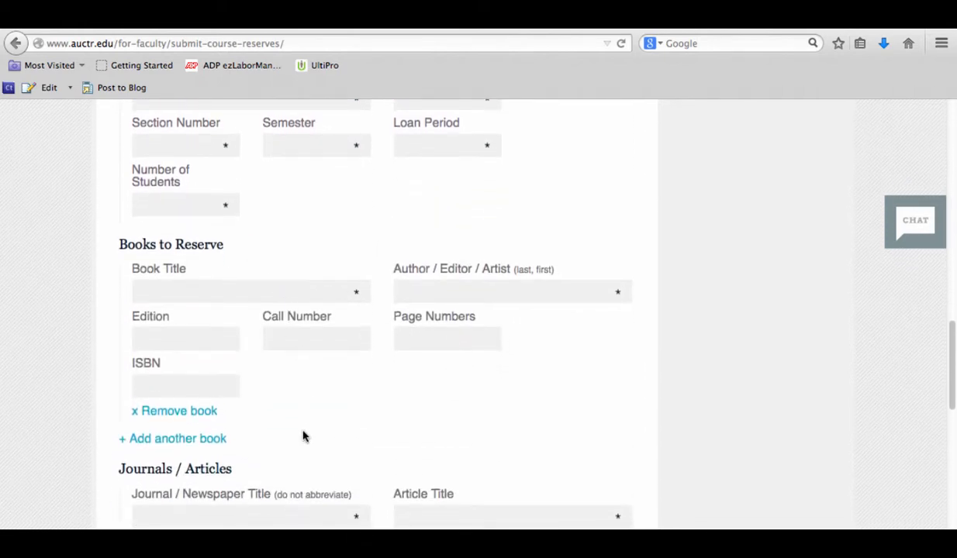
{"action": "mouse_move", "coordinate": [277, 374]}
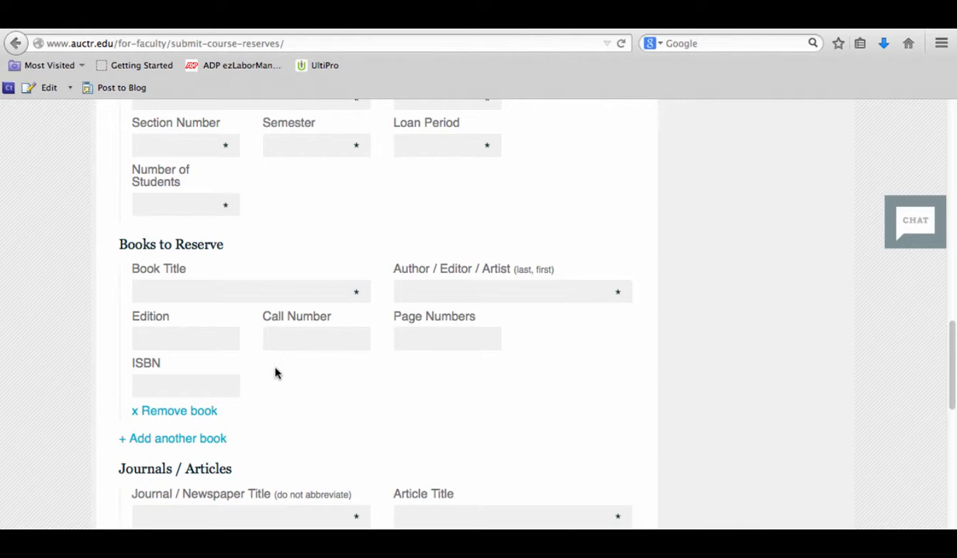
{"action": "mouse_move", "coordinate": [335, 381]}
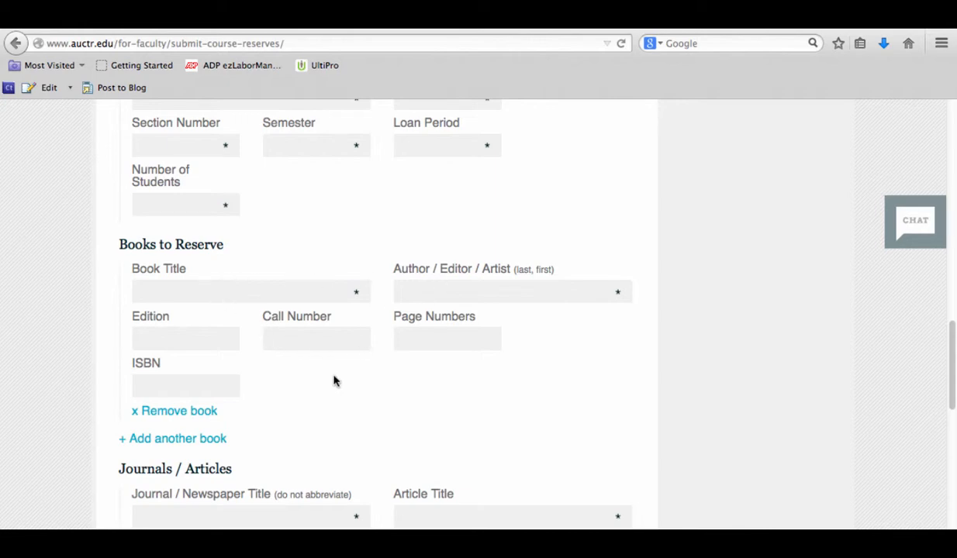
{"action": "scroll", "scroll_direction": "down", "scroll_amount": 3}
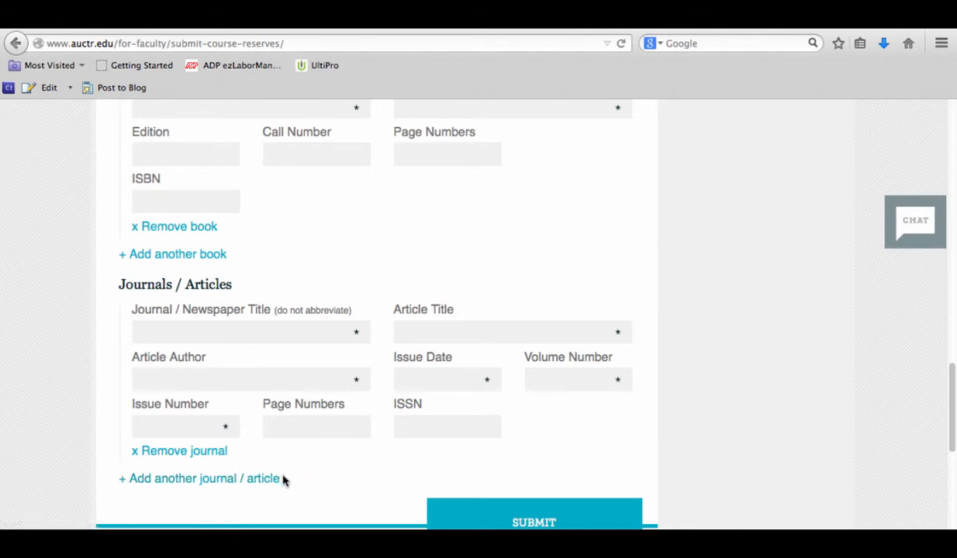
{"action": "mouse_move", "coordinate": [356, 355]}
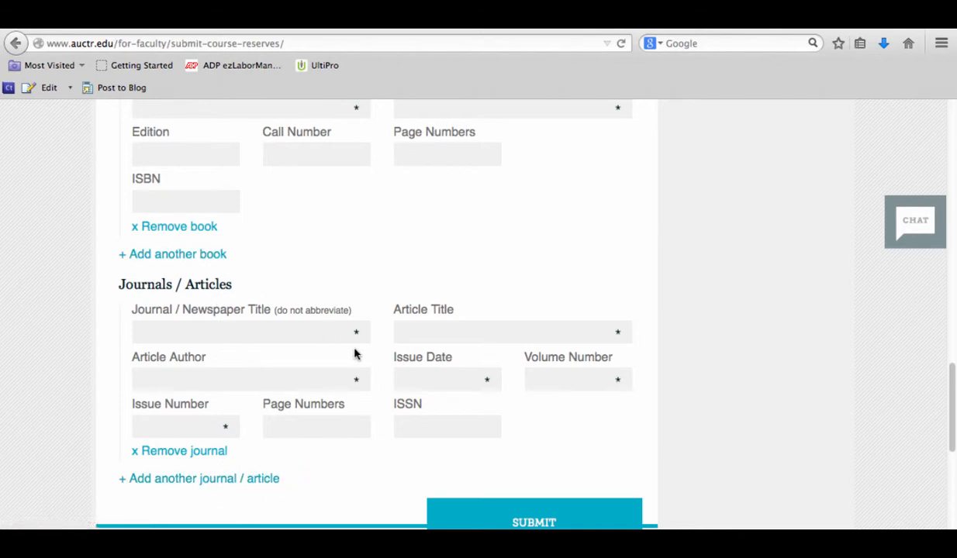
{"action": "scroll", "scroll_direction": "down", "scroll_amount": 3}
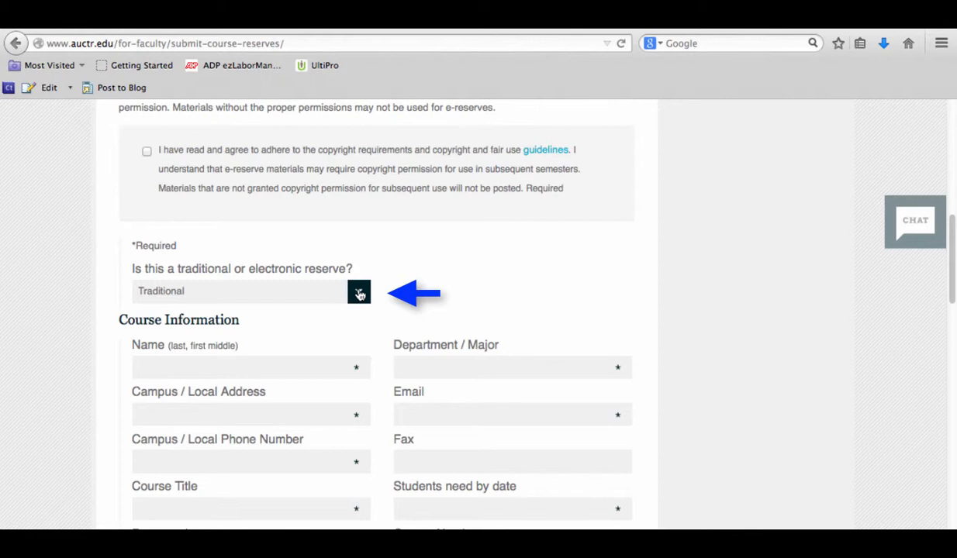
Set the reserve type to Electronic, view the AUC Institution choices, and scroll toward Submit
{"action": "left_click", "coordinate": [358, 290]}
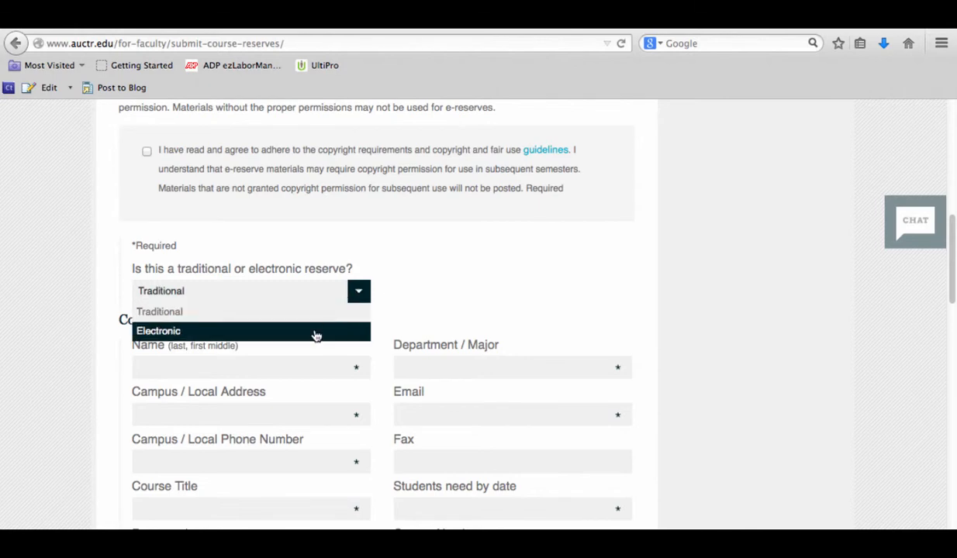
{"action": "left_click", "coordinate": [158, 330]}
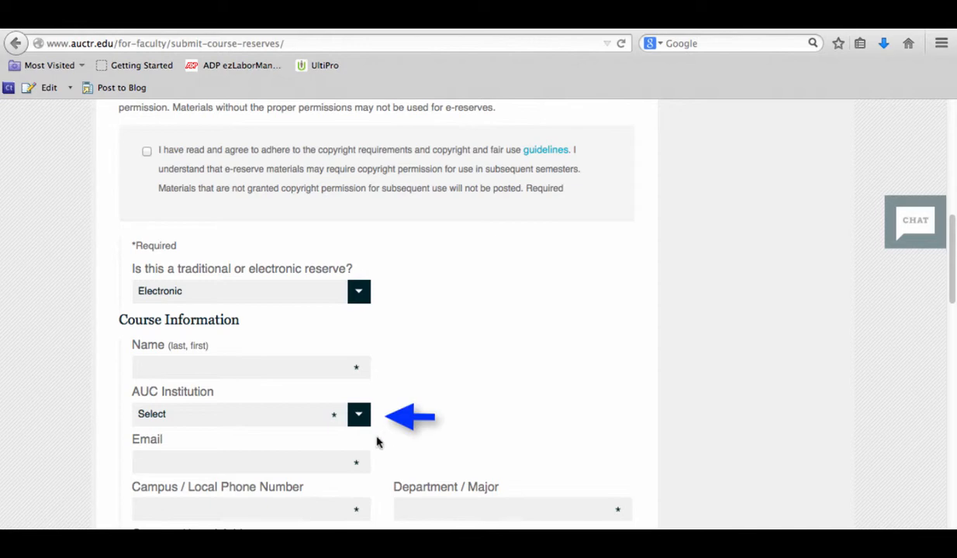
{"action": "left_click", "coordinate": [359, 413]}
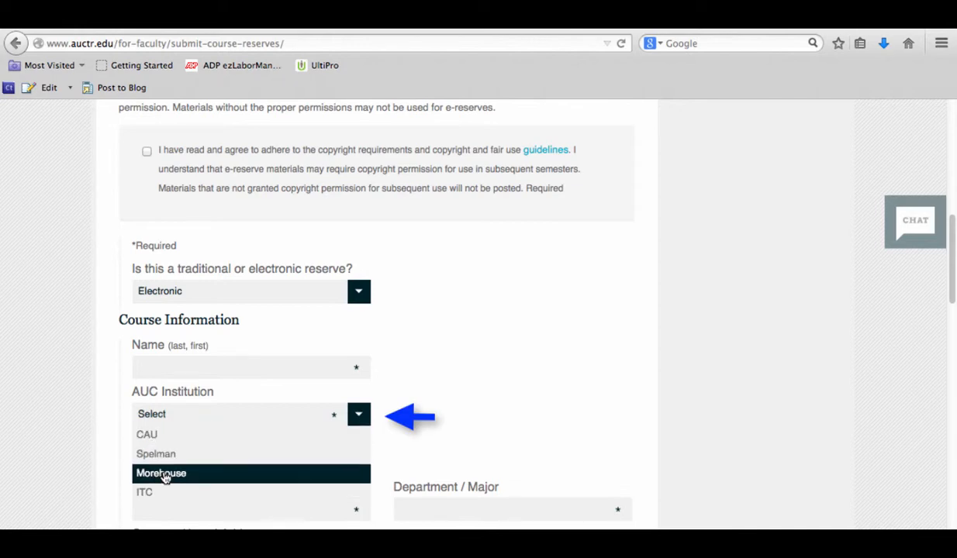
{"action": "mouse_move", "coordinate": [208, 492]}
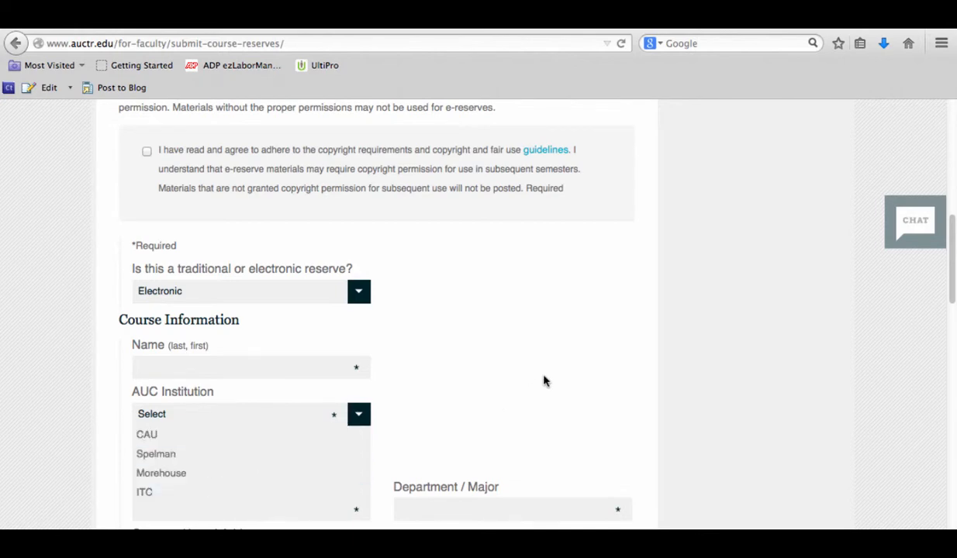
{"action": "scroll", "scroll_direction": "down", "scroll_amount": 3}
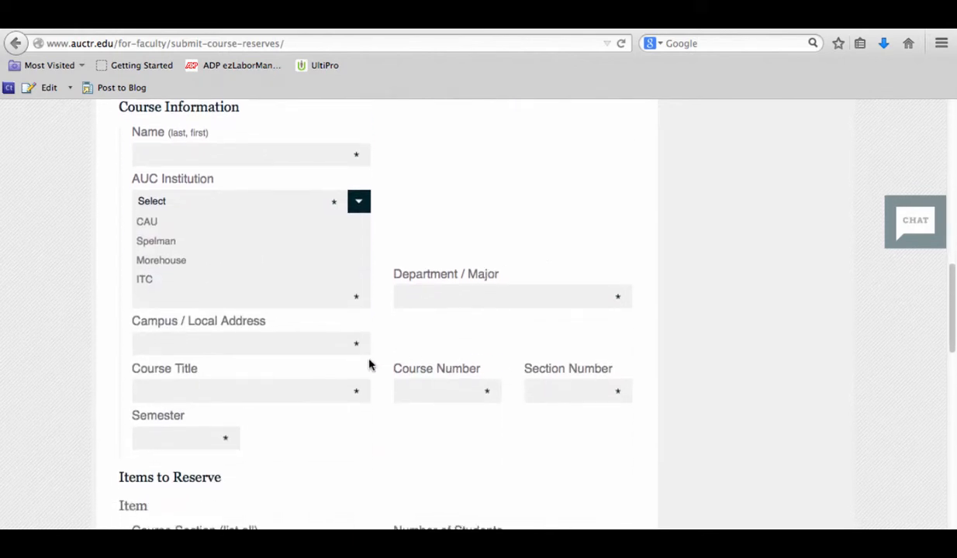
{"action": "mouse_move", "coordinate": [343, 301]}
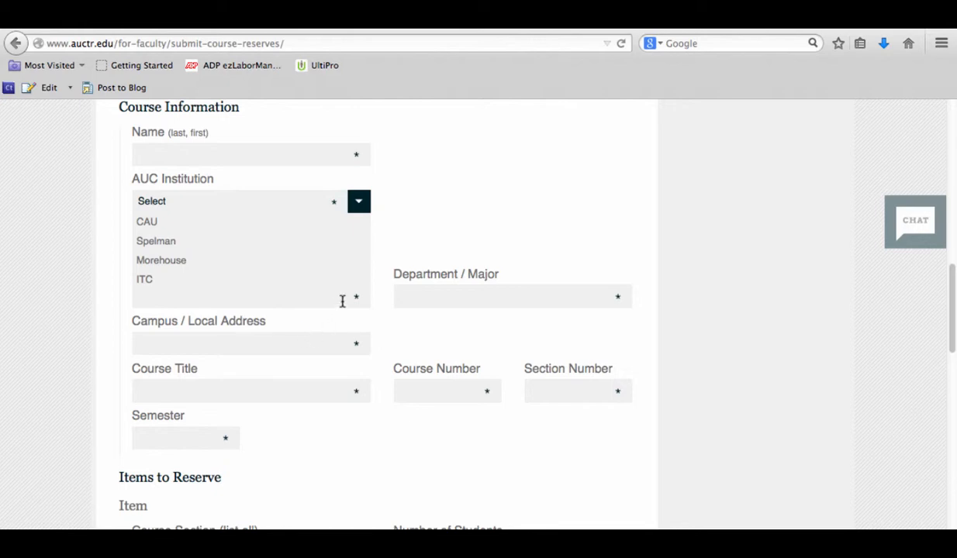
{"action": "mouse_move", "coordinate": [349, 300]}
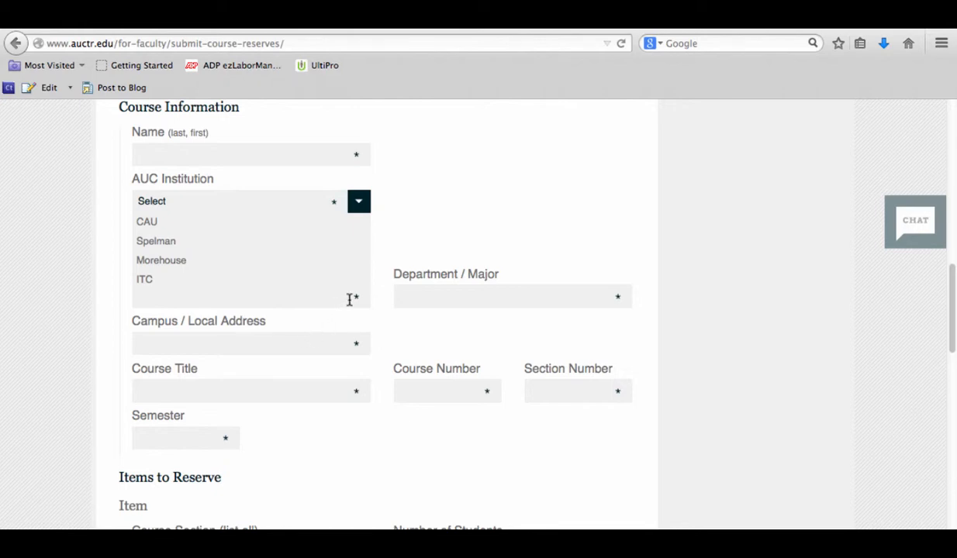
{"action": "scroll", "scroll_direction": "down", "scroll_amount": 3}
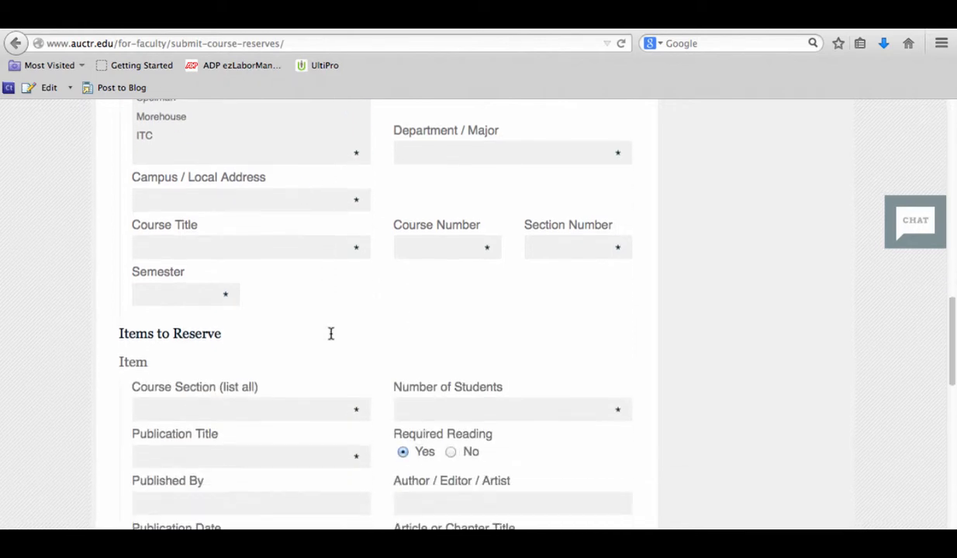
{"action": "scroll", "scroll_direction": "down", "scroll_amount": 3}
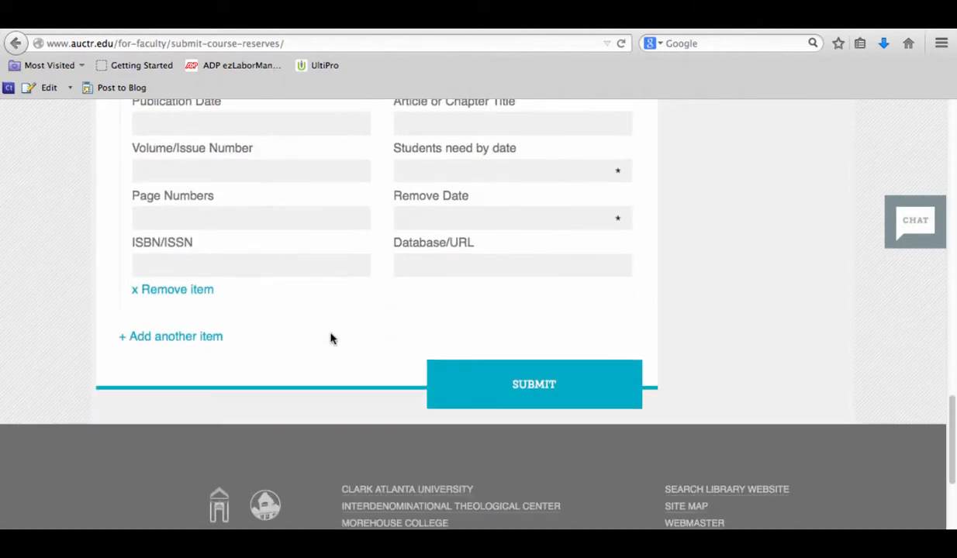
{"action": "mouse_move", "coordinate": [421, 312]}
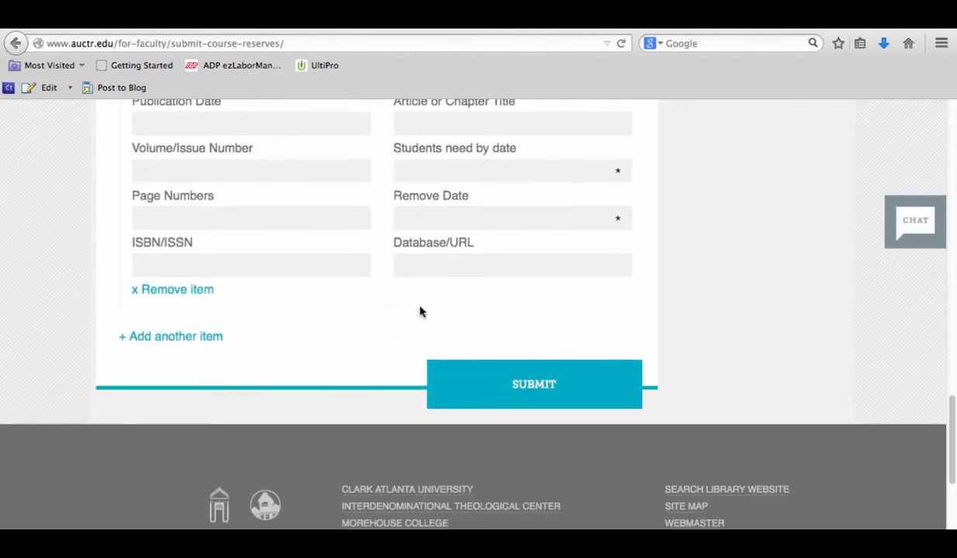